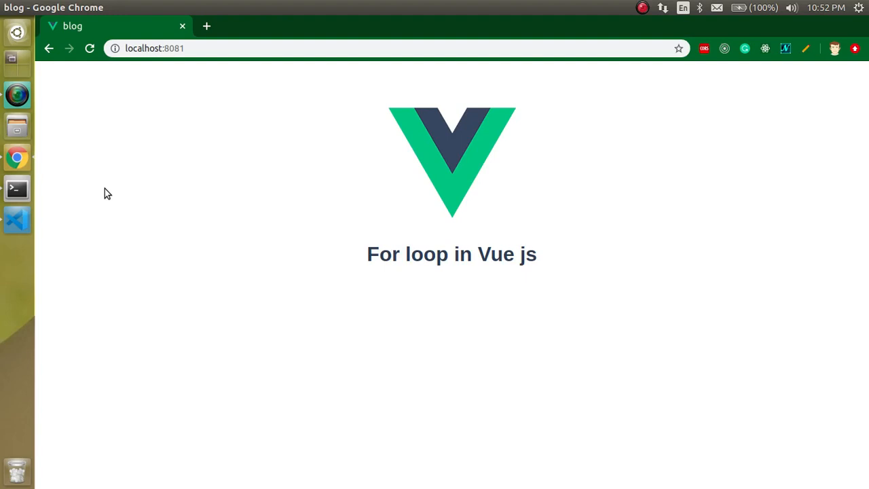
{"action": "mouse_move", "coordinate": [70, 223]}
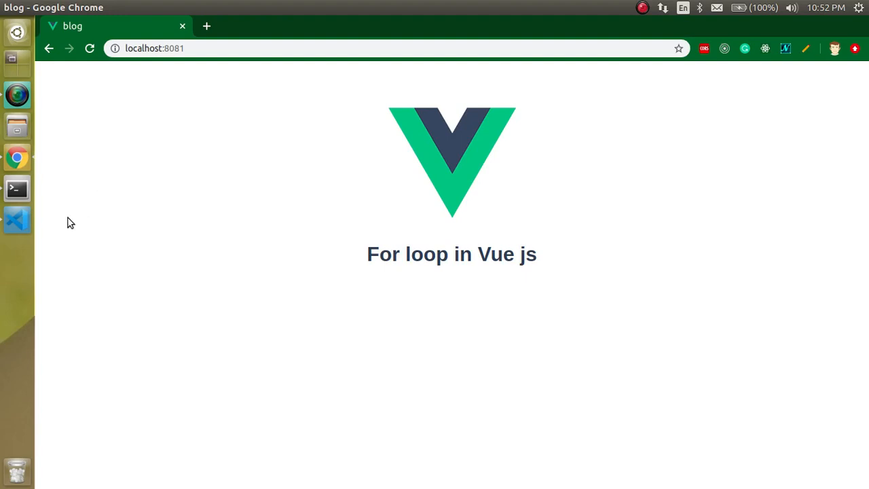
Step: Retitle the Untitled-1 notes 'for loop in vue js' above the unchanged v-for step list
{"action": "left_click", "coordinate": [16, 220]}
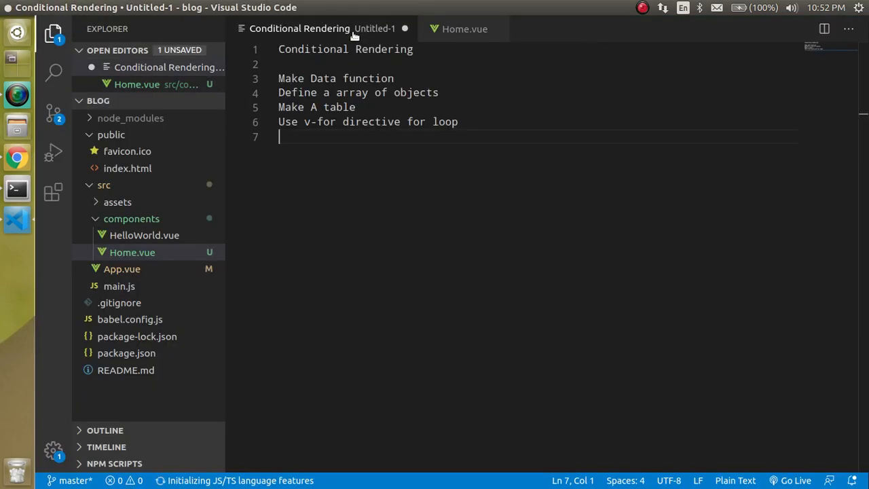
{"action": "left_click_drag", "start_coordinate": [278, 64], "coordinate": [356, 107]}
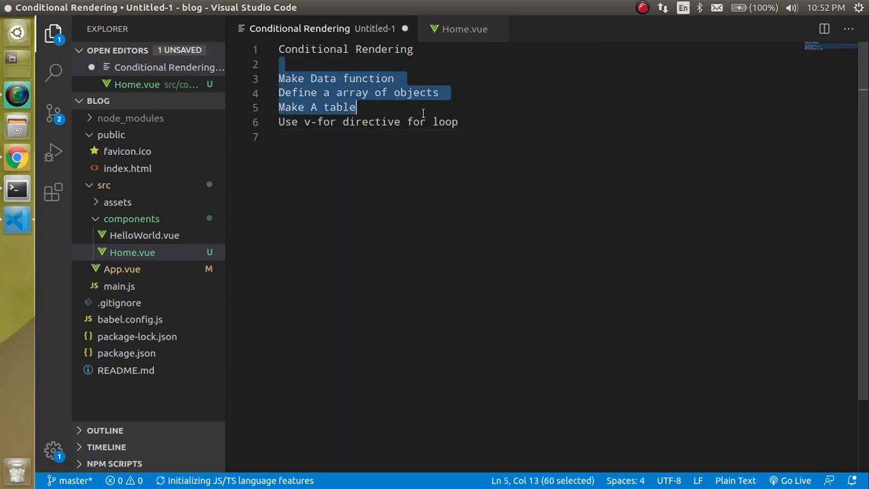
{"action": "left_click", "coordinate": [465, 122]}
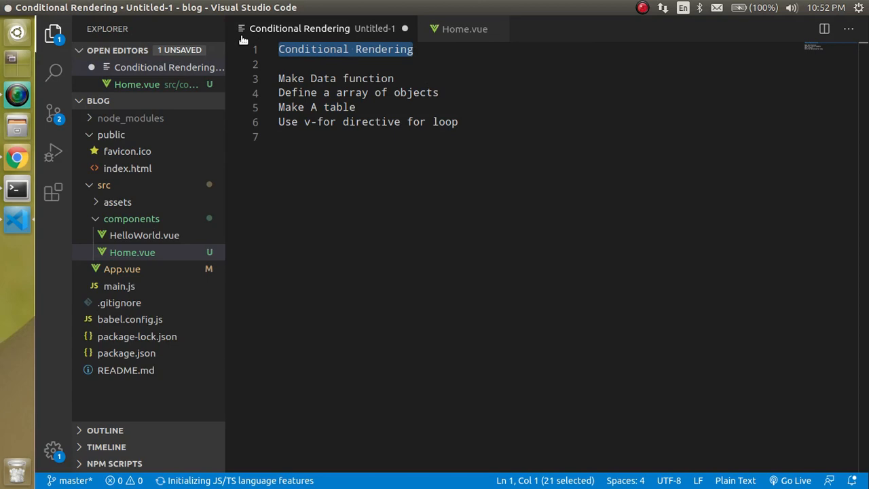
{"action": "type", "text": "for loop in vue js"}
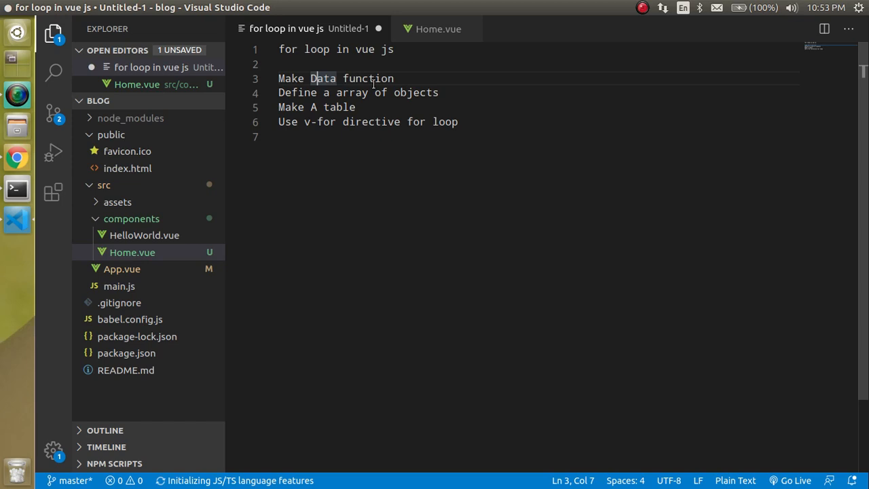
{"action": "left_click", "coordinate": [445, 92]}
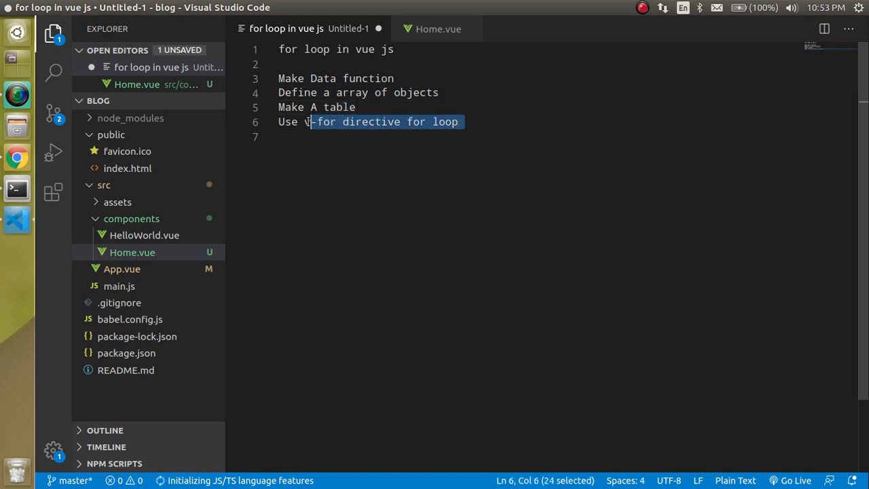
{"action": "key", "text": "shift+Left"}
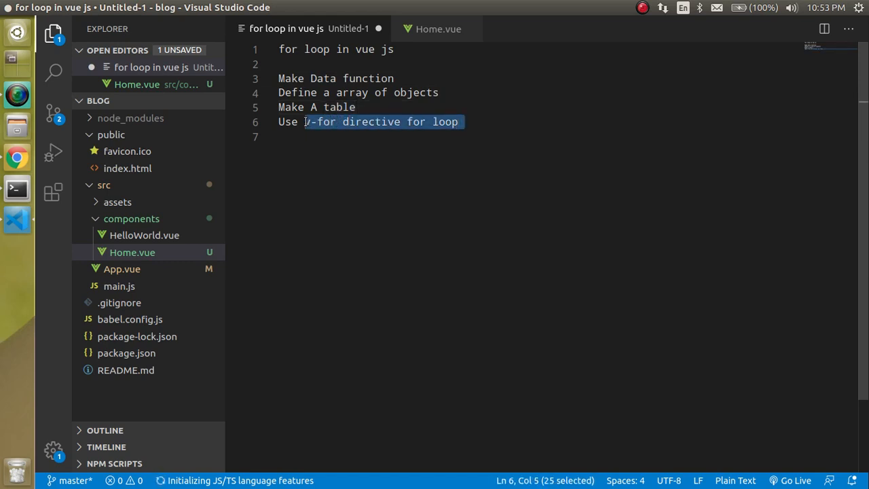
{"action": "double_click", "coordinate": [372, 122]}
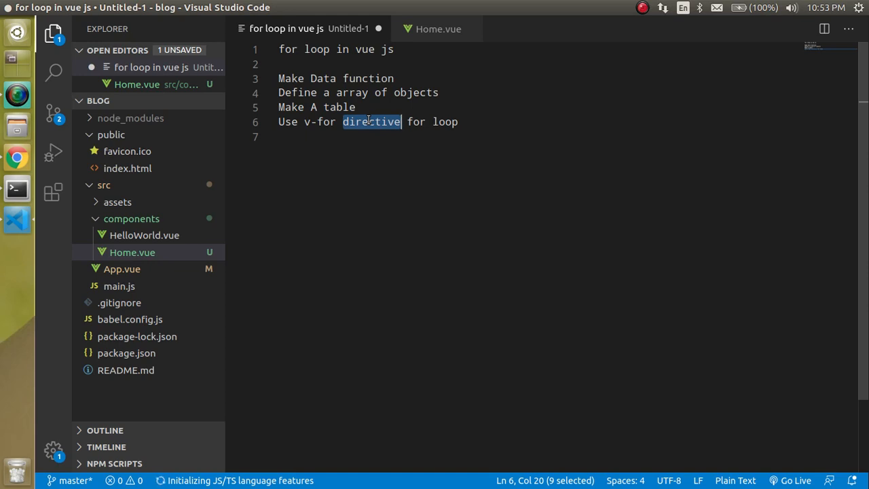
{"action": "mouse_move", "coordinate": [437, 28]}
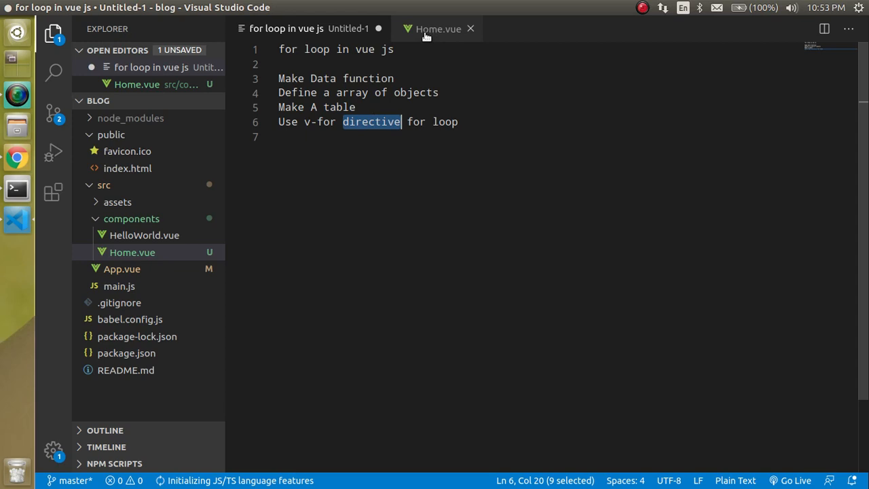
Step: In Home.vue, add a data() function after props returning an array holding one object
{"action": "left_click", "coordinate": [438, 28]}
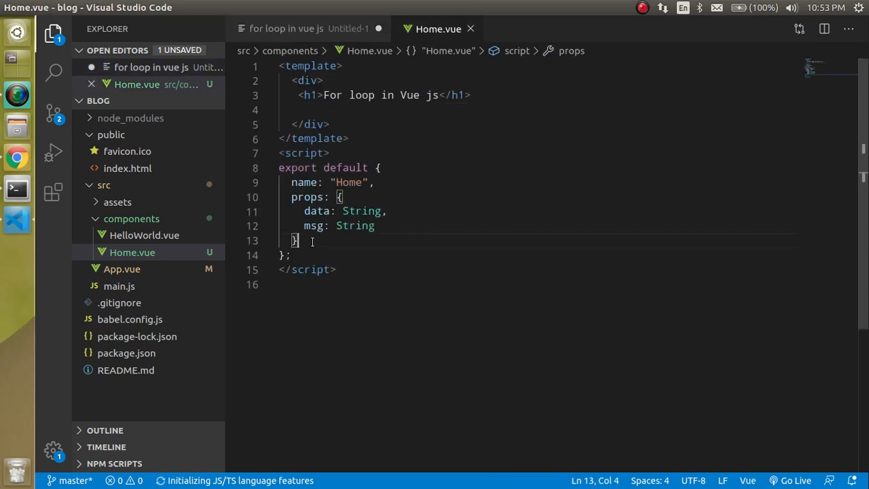
{"action": "type", "text": ",data()"}
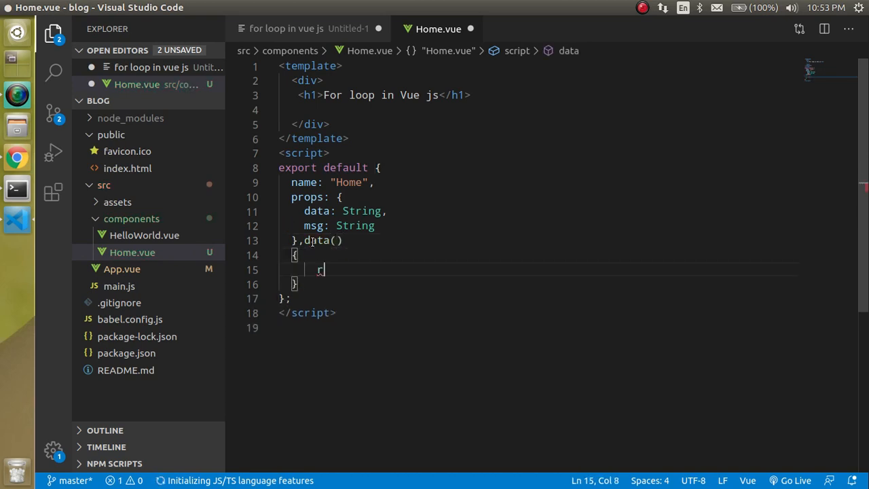
{"action": "type", "text": "t"}
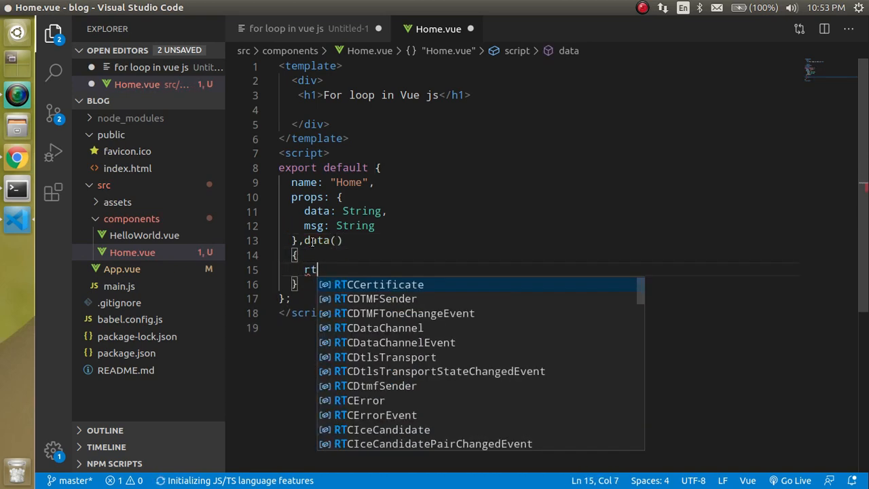
{"action": "type", "text": "return {"}
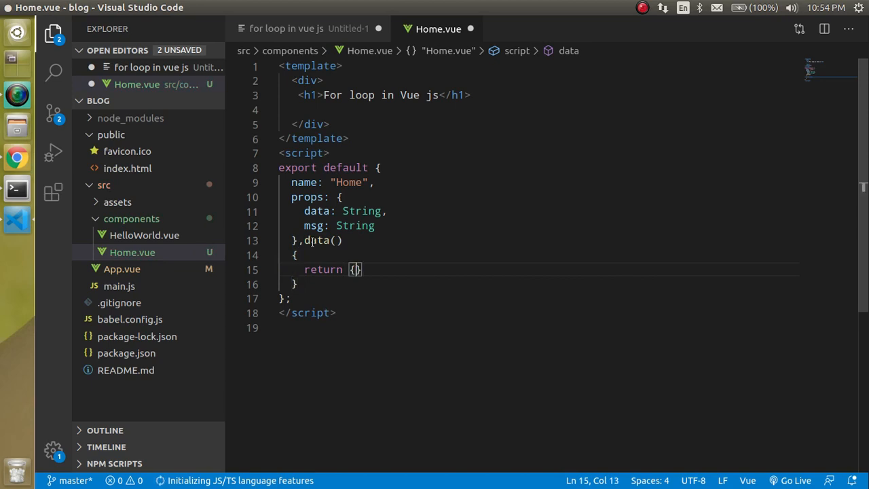
{"action": "type", "text": "["}
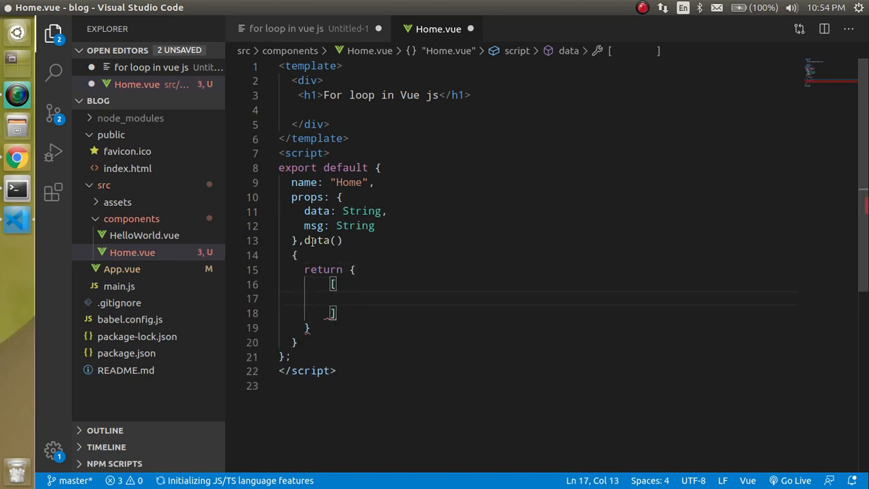
{"action": "type", "text": "{}"}
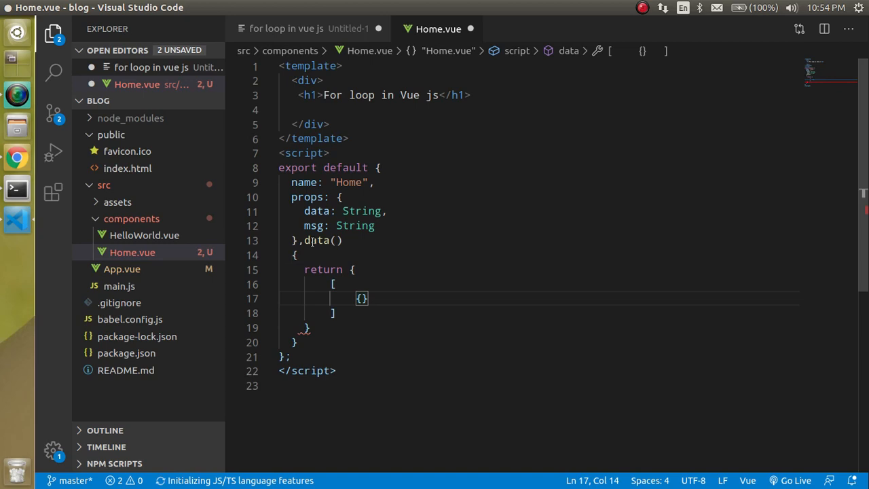
{"action": "type", "text": "name"}
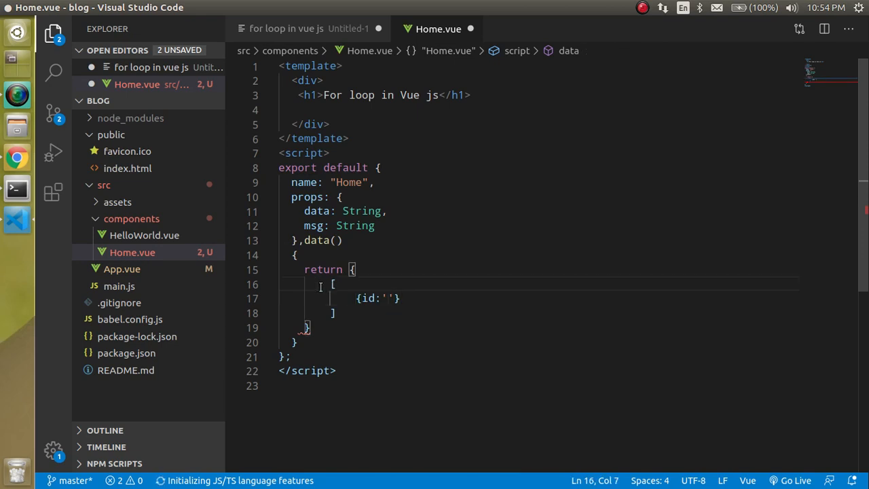
{"action": "type", "text": "users:"}
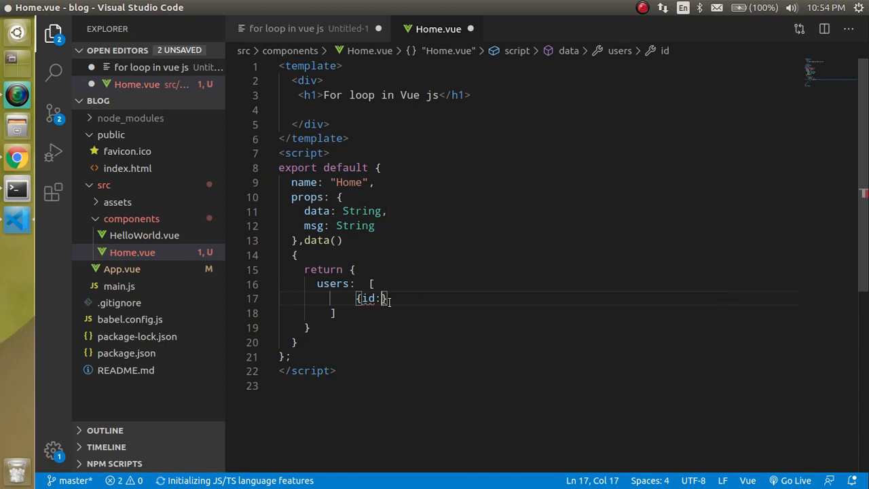
{"action": "type", "text": "1"}
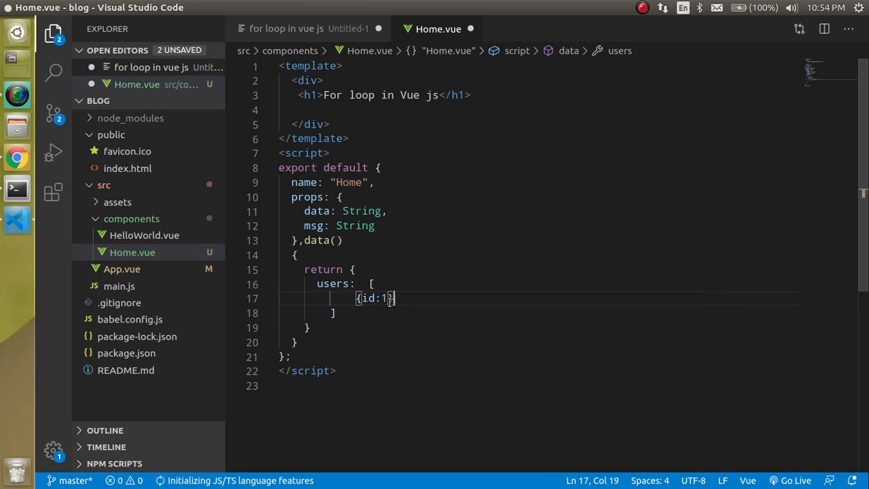
{"action": "type", "text": ","}
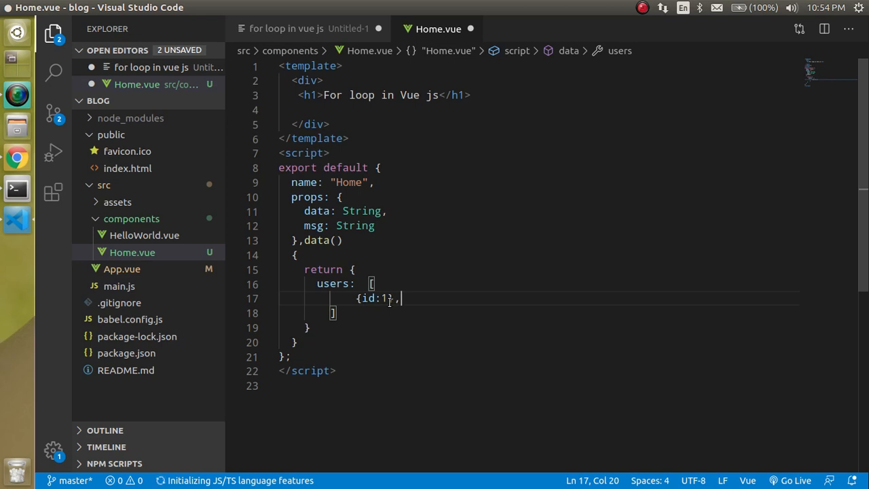
{"action": "type", "text": "name:''"}
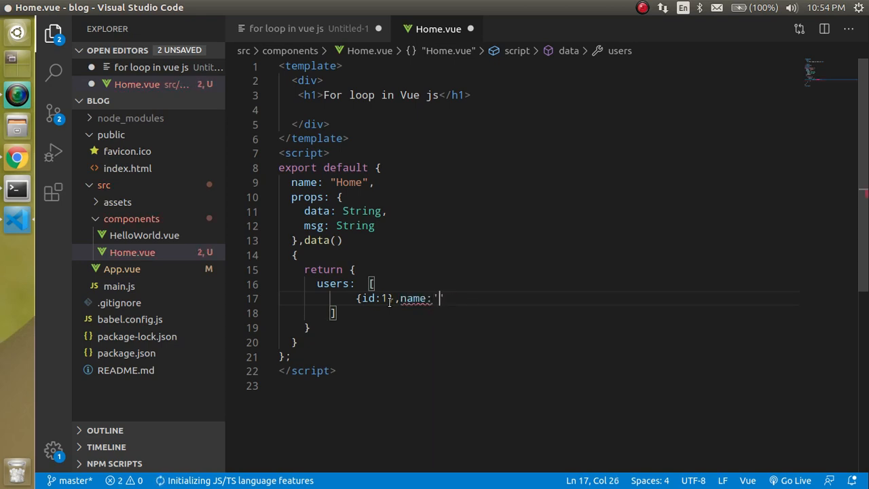
{"action": "type", "text": "peter'"}
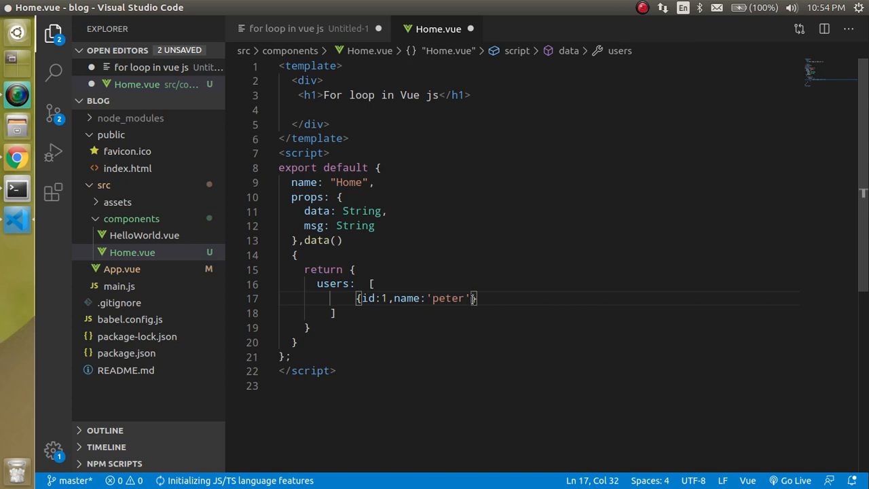
{"action": "type", "text": ","}
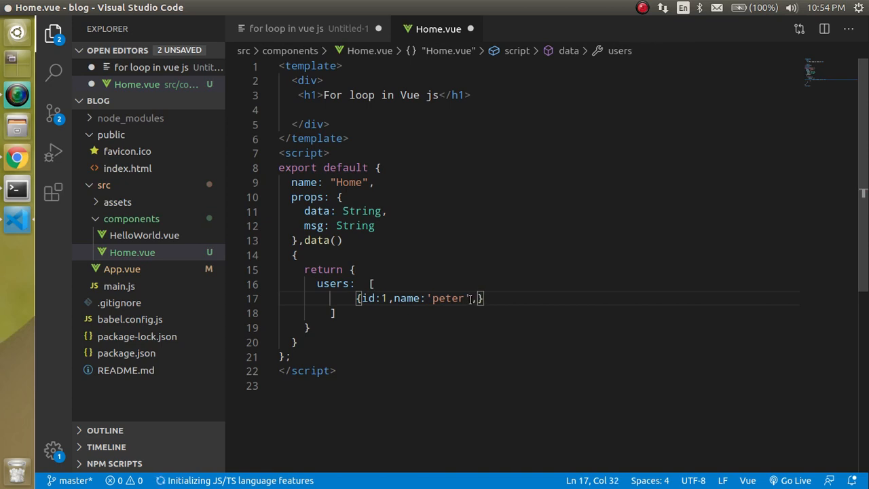
{"action": "type", "text": "email:''"}
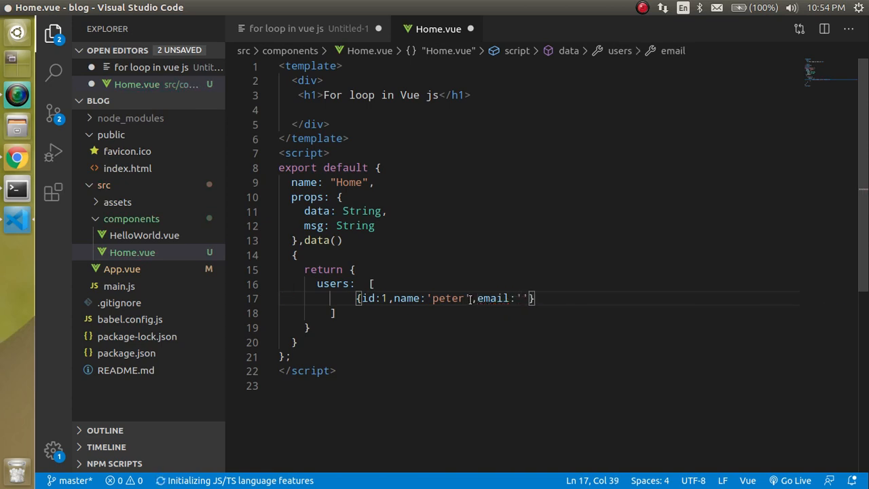
{"action": "type", "text": "peter@"}
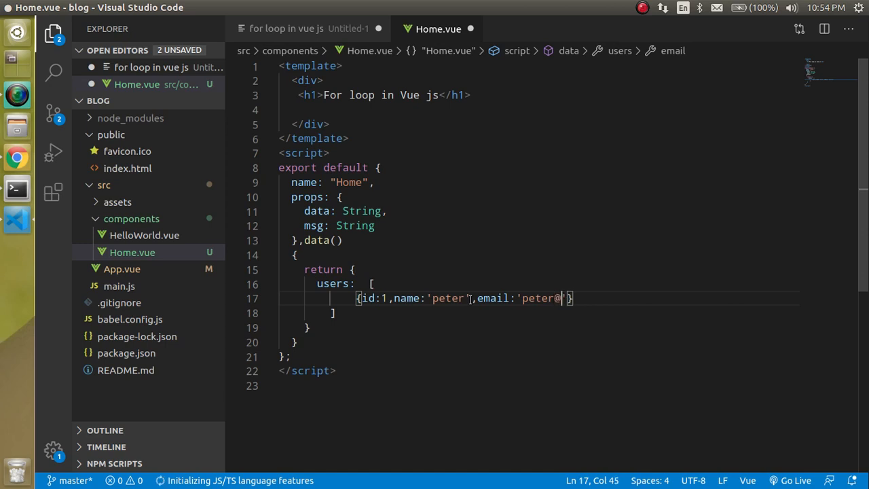
{"action": "type", "text": "test.co"}
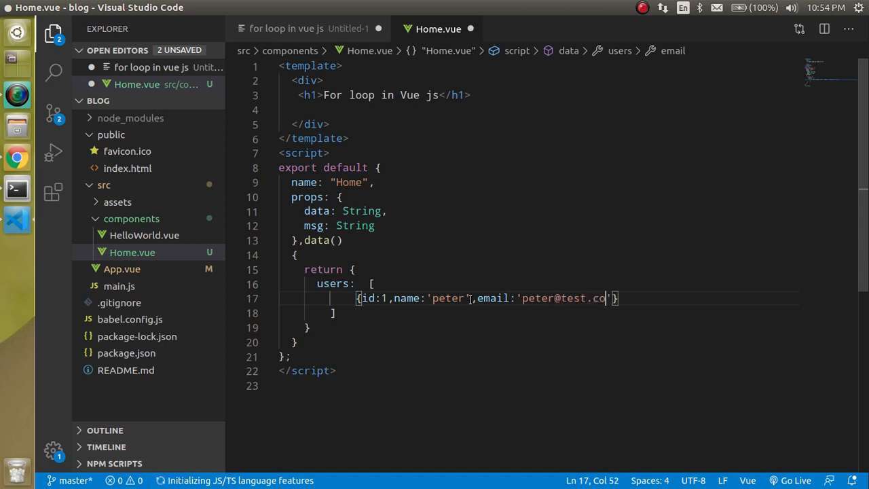
{"action": "type", "text": "m'}"}
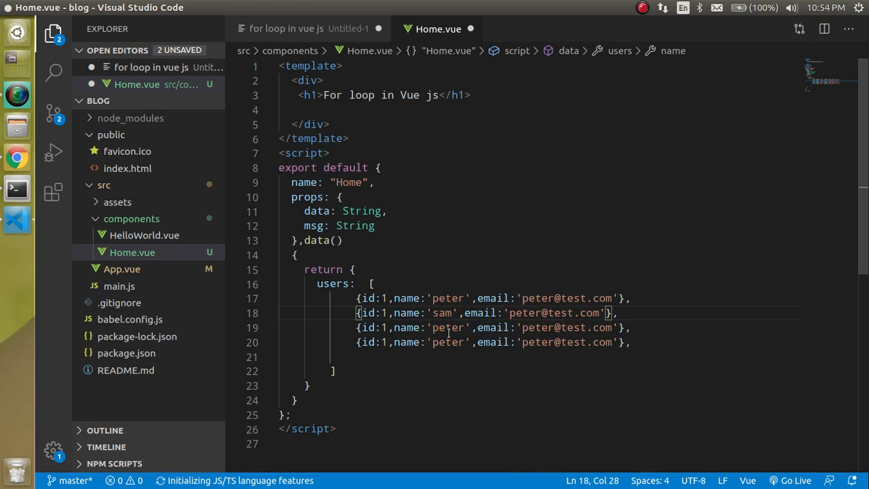
Step: Add the remaining users sam, tony and bruce with emails, then format the document
{"action": "type", "text": "tony"}
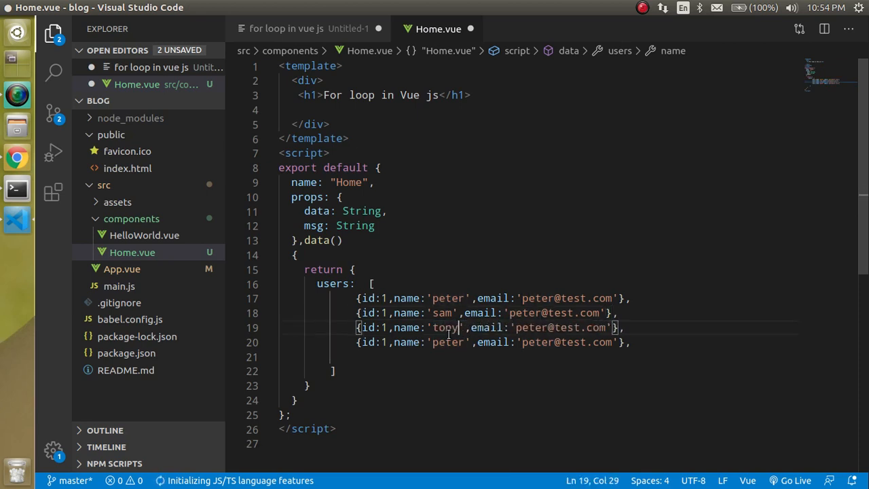
{"action": "type", "text": "bruce"}
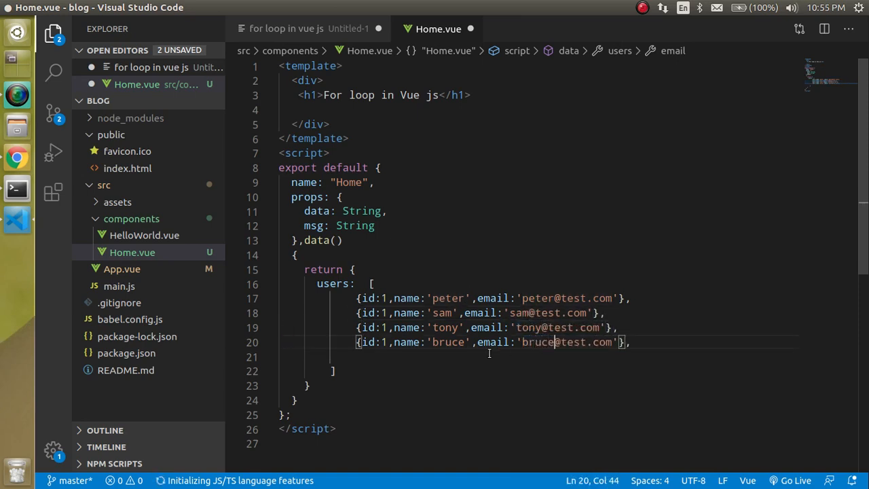
{"action": "right_click", "coordinate": [489, 353]}
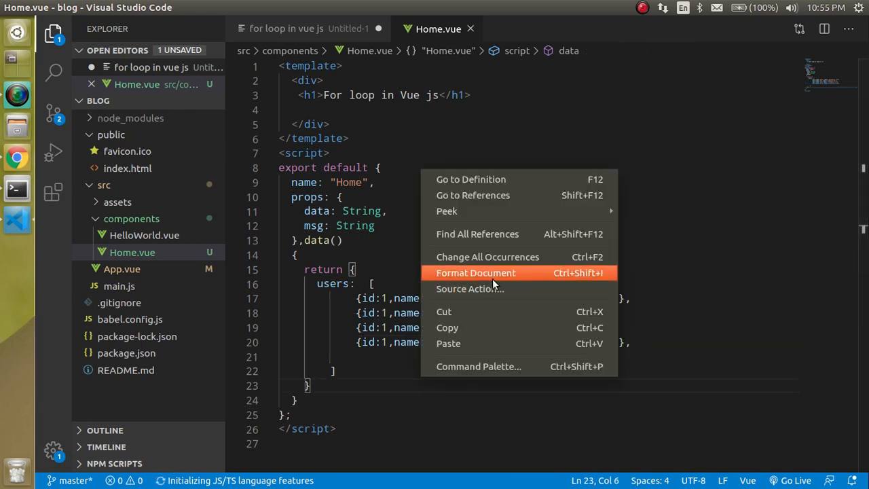
{"action": "left_click", "coordinate": [475, 272]}
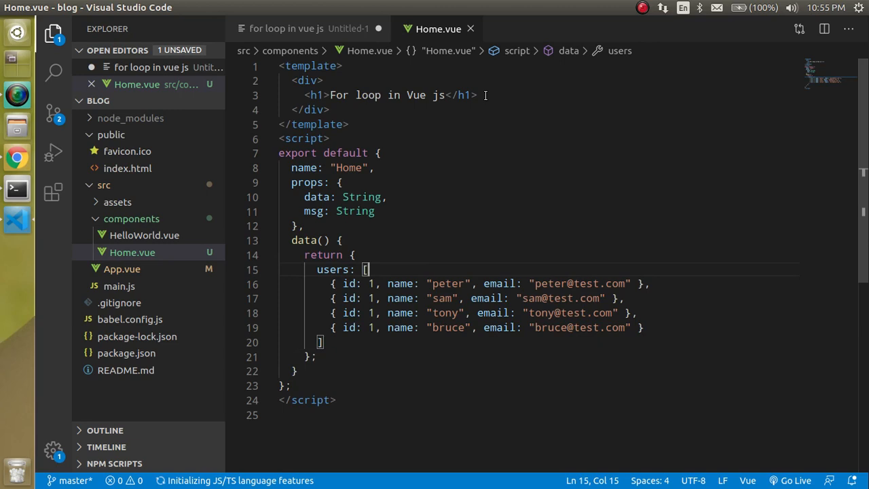
Step: Add a table to the template with one row of three td cells on their own lines
{"action": "type", "text": "table>"}
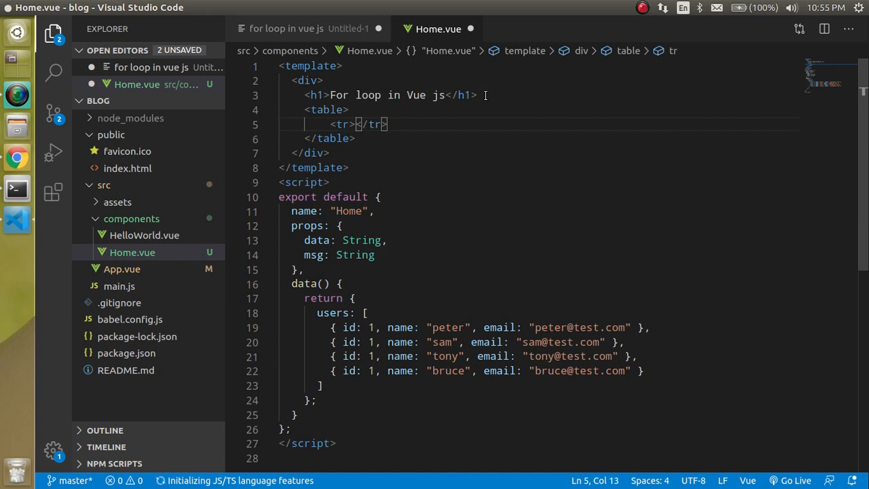
{"action": "type", "text": "td></td"}
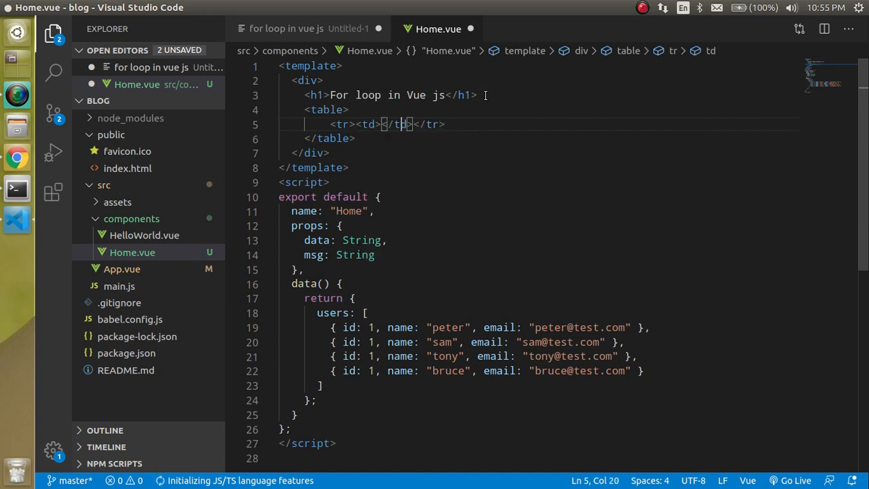
{"action": "type", "text": "<td></td>"}
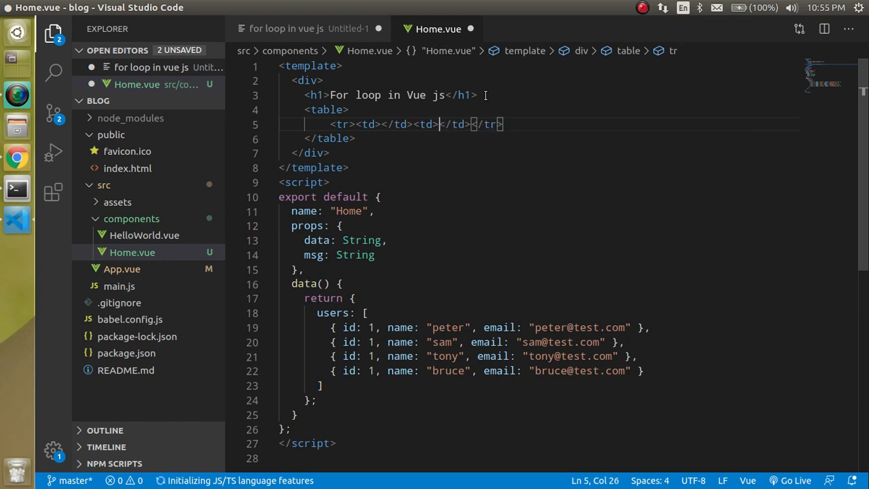
{"action": "type", "text": "td></td"}
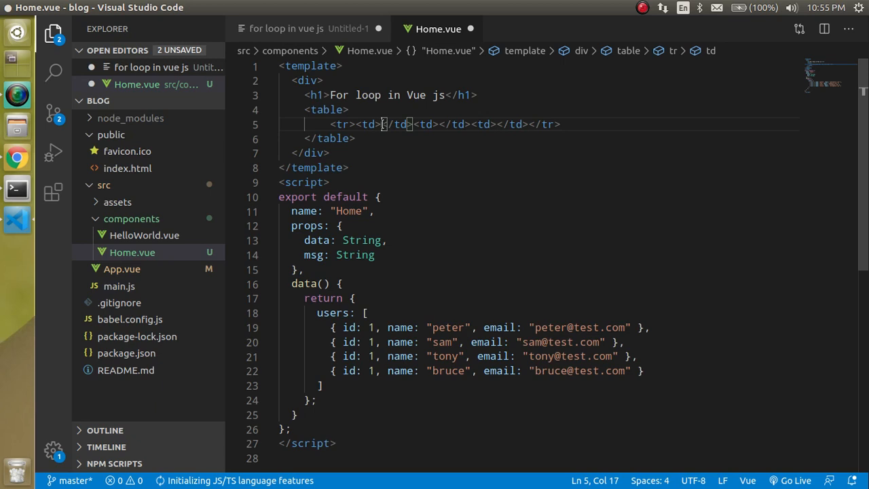
{"action": "key", "text": "Return"}
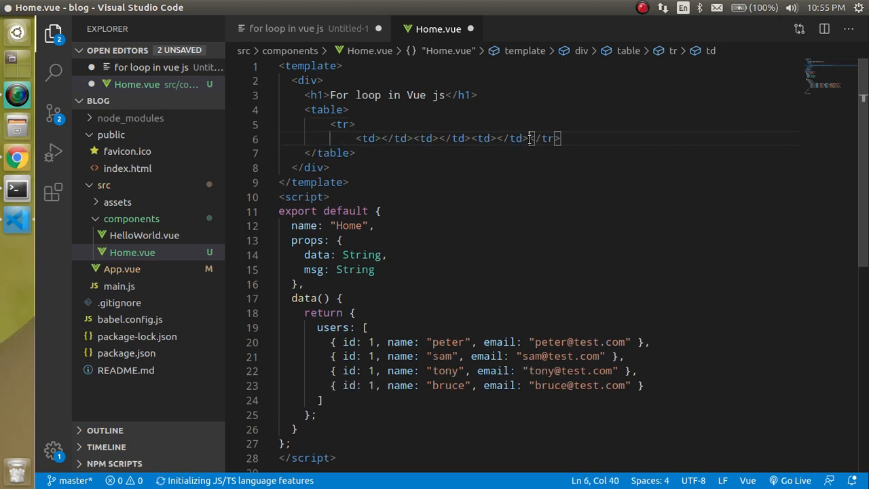
{"action": "key", "text": "Enter"}
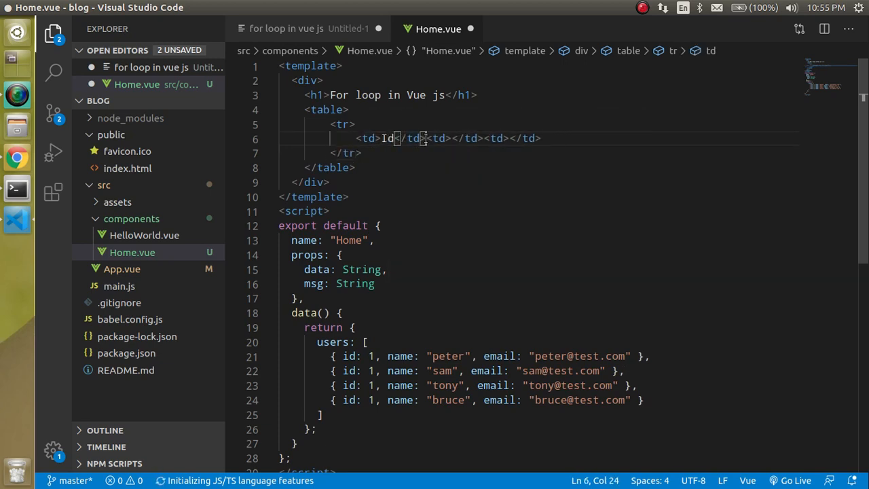
Step: Label the cells Id, Name and Email and select the row for copying
{"action": "type", "text": "Name"}
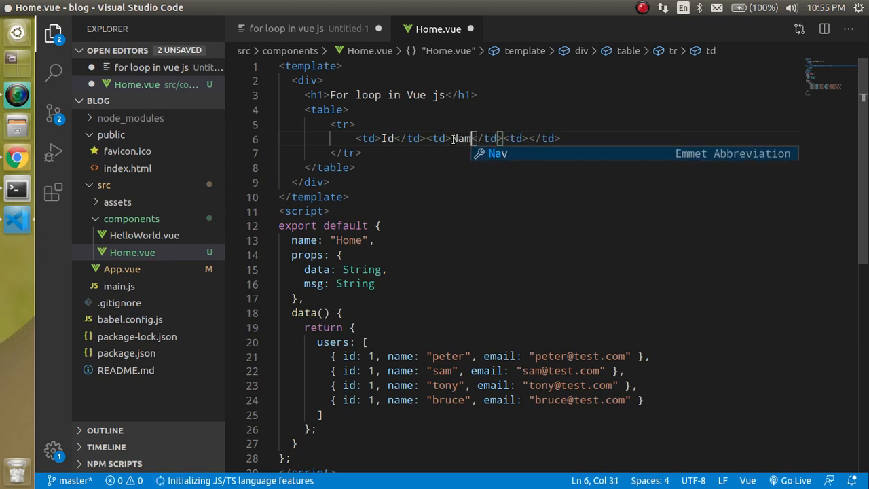
{"action": "type", "text": "e"}
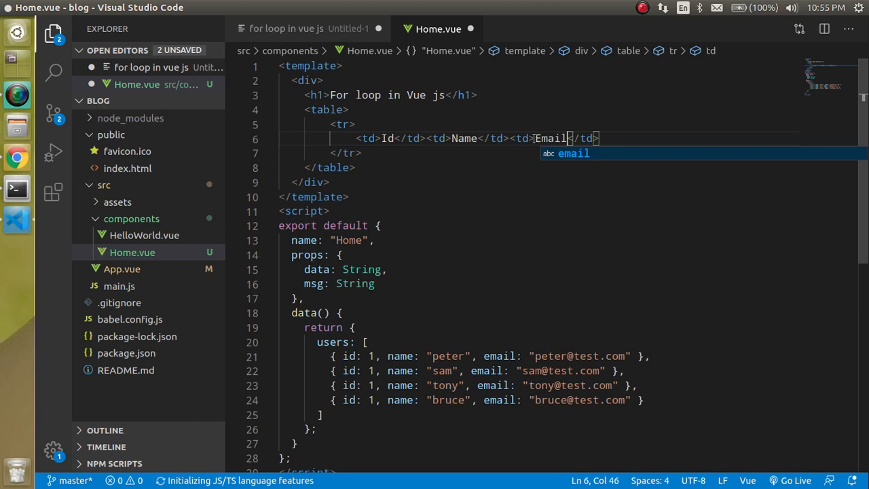
{"action": "left_click", "coordinate": [16, 158]}
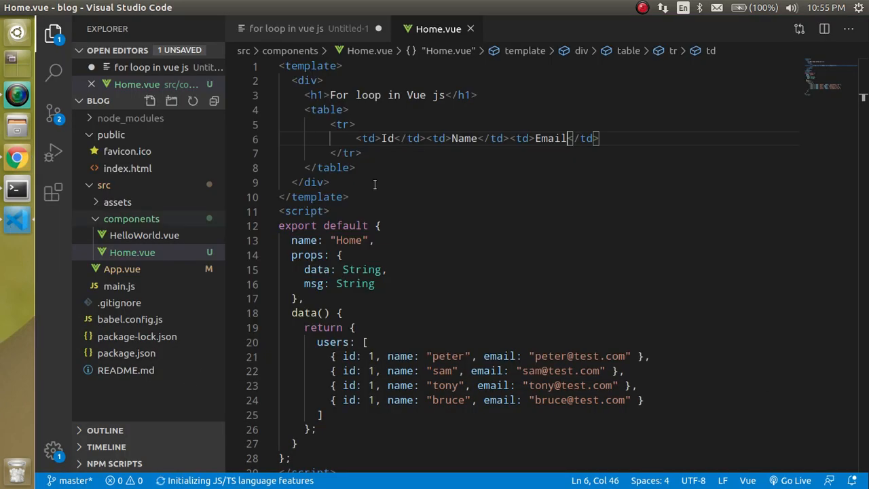
{"action": "left_click_drag", "start_coordinate": [598, 138], "coordinate": [328, 125]}
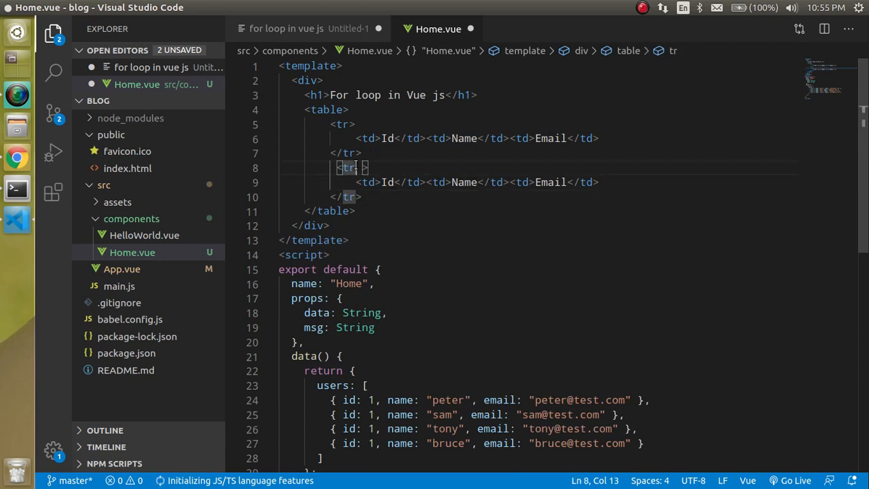
Step: Make the second row loop with v-for="user in users" :key="user.id" and view it in the browser
{"action": "type", "text": "v-for=\""}
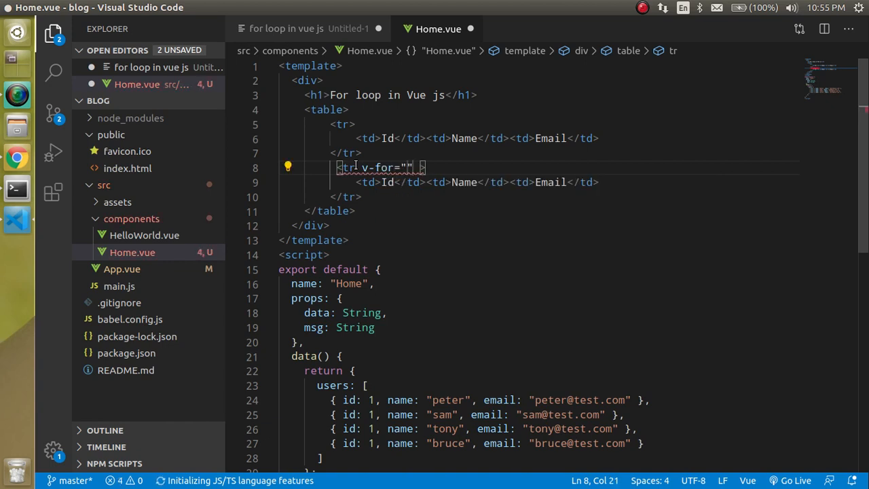
{"action": "type", "text": "user in users"}
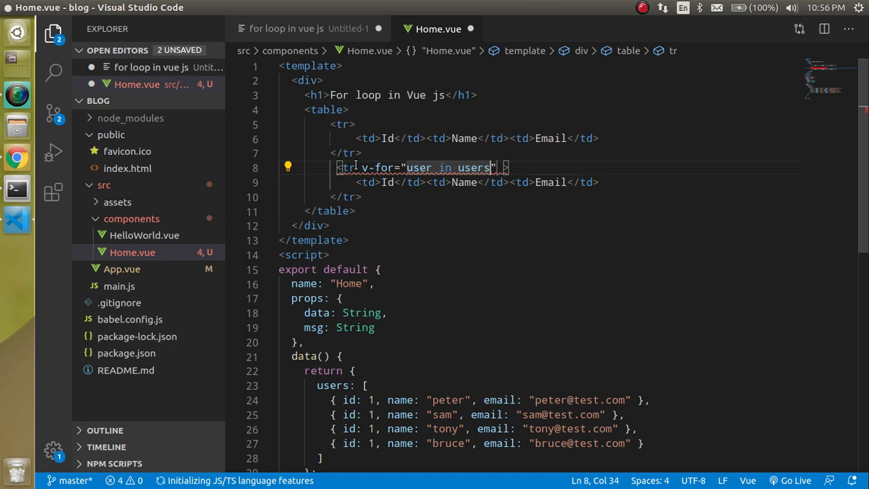
{"action": "type", "text": ":key"}
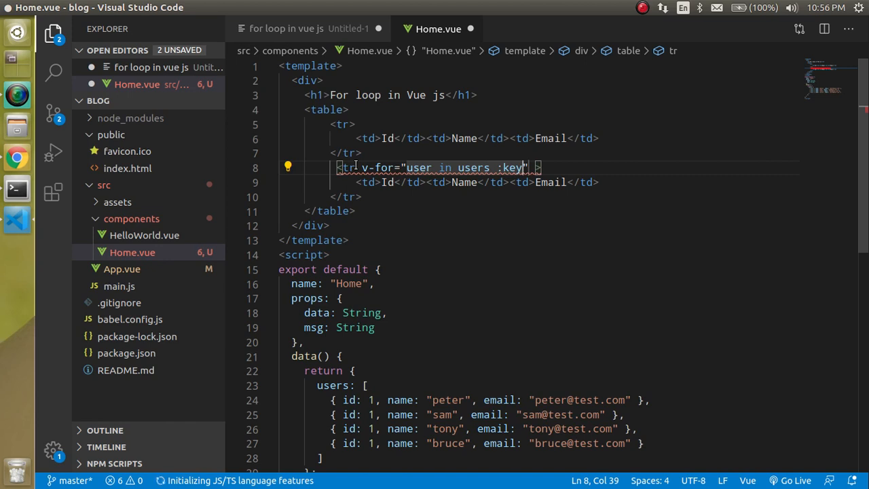
{"action": "type", "text": "=\""}
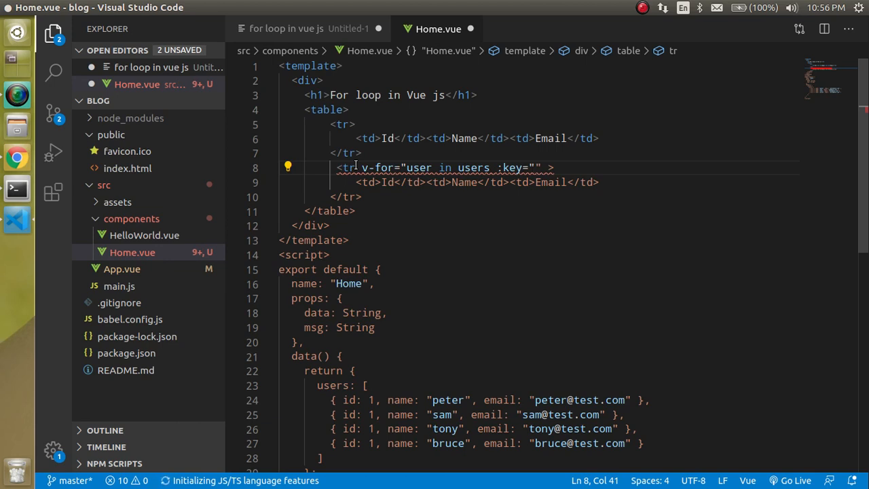
{"action": "mouse_move", "coordinate": [460, 168]}
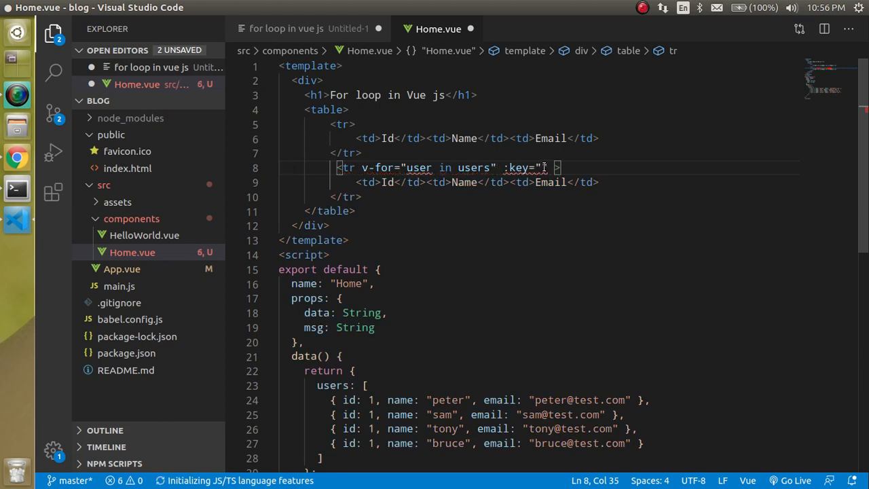
{"action": "type", "text": "user.id"}
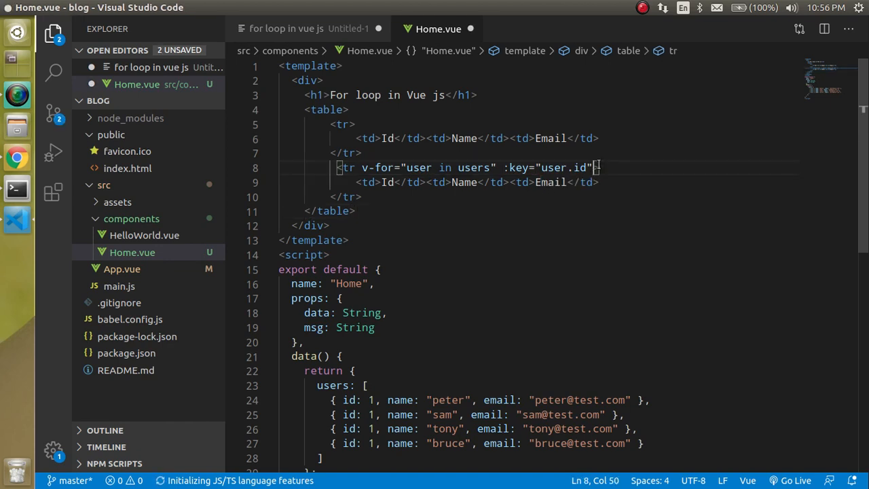
{"action": "left_click", "coordinate": [16, 158]}
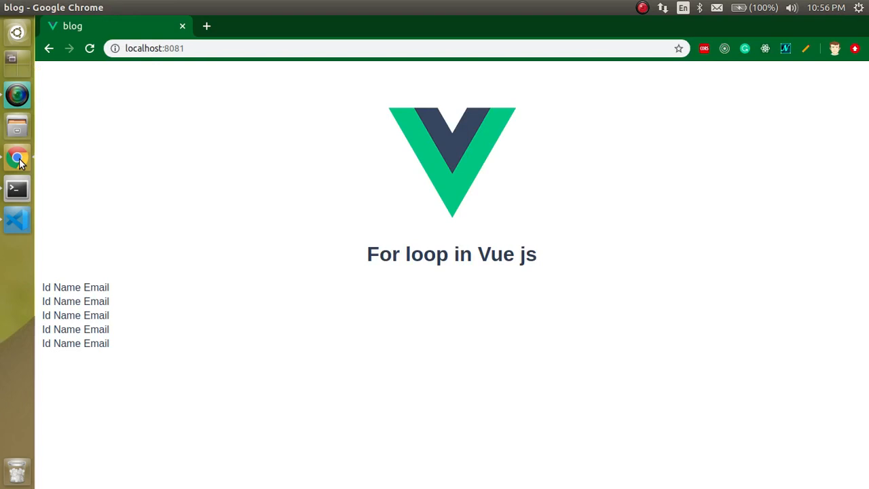
{"action": "left_click_drag", "start_coordinate": [42, 301], "coordinate": [108, 347]}
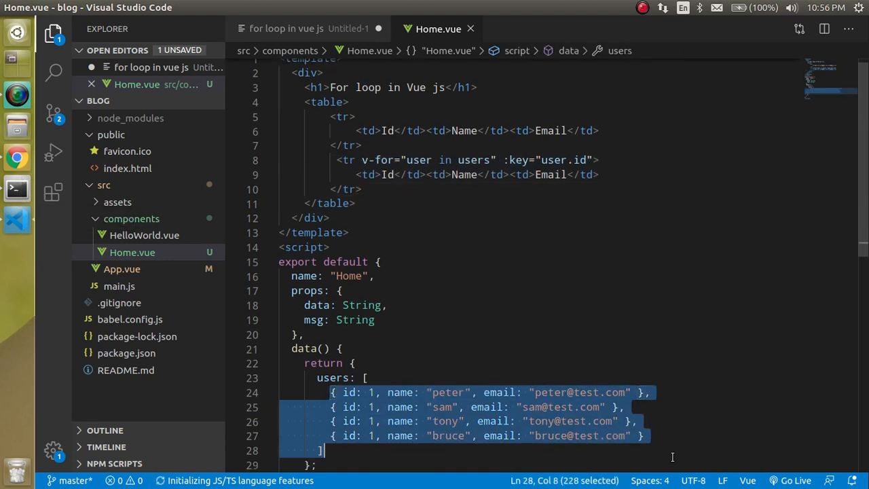
Step: Split the looped row's Id, Name and Email cells onto separate lines
{"action": "left_click", "coordinate": [641, 434]}
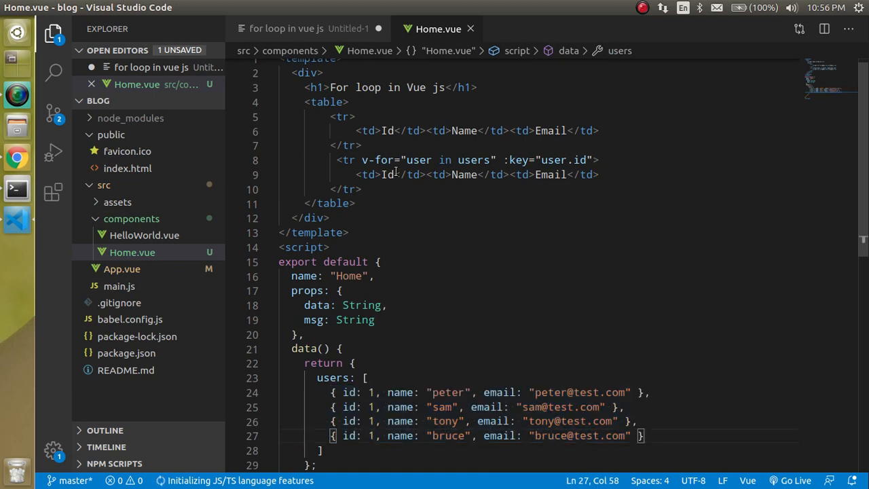
{"action": "double_click", "coordinate": [388, 174]}
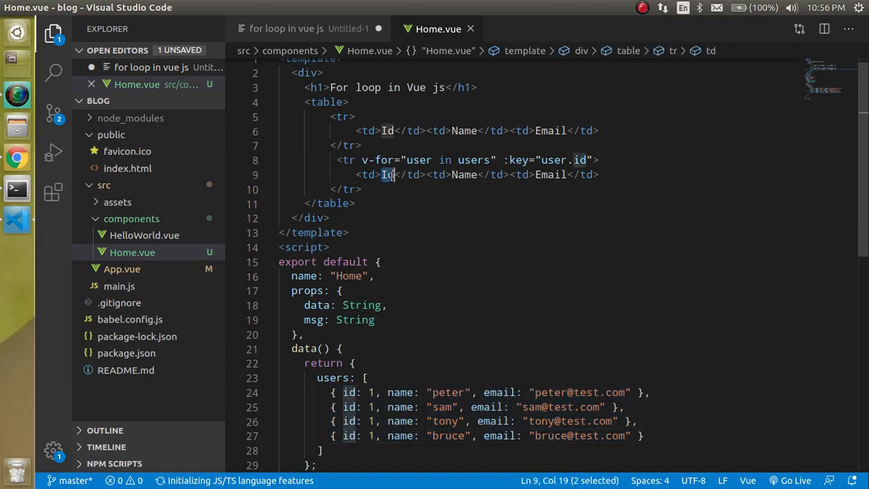
{"action": "key", "text": "Enter"}
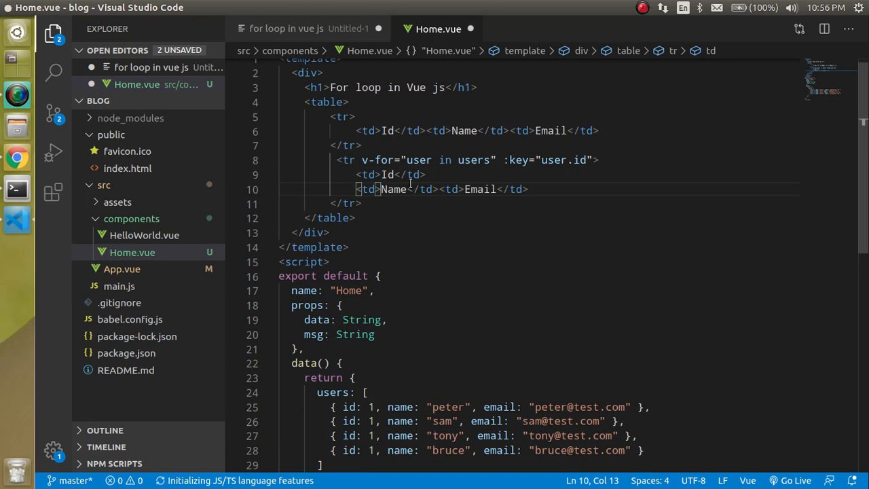
{"action": "key", "text": "Enter"}
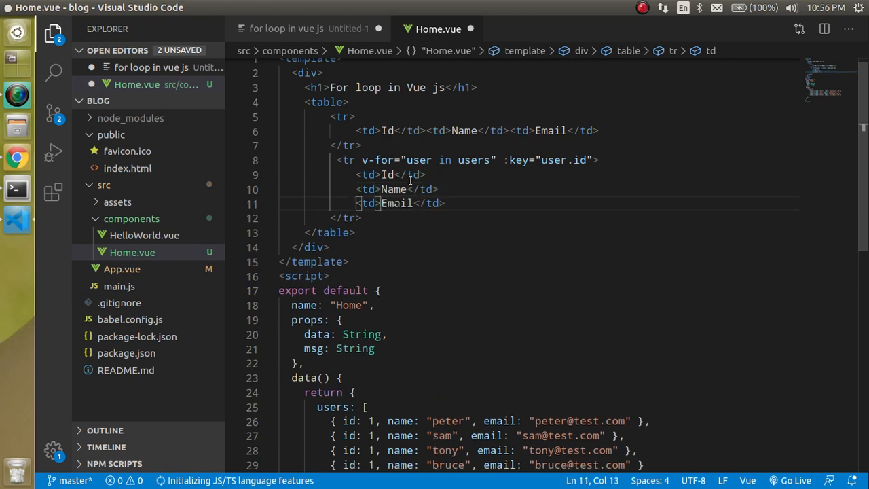
{"action": "double_click", "coordinate": [393, 174]}
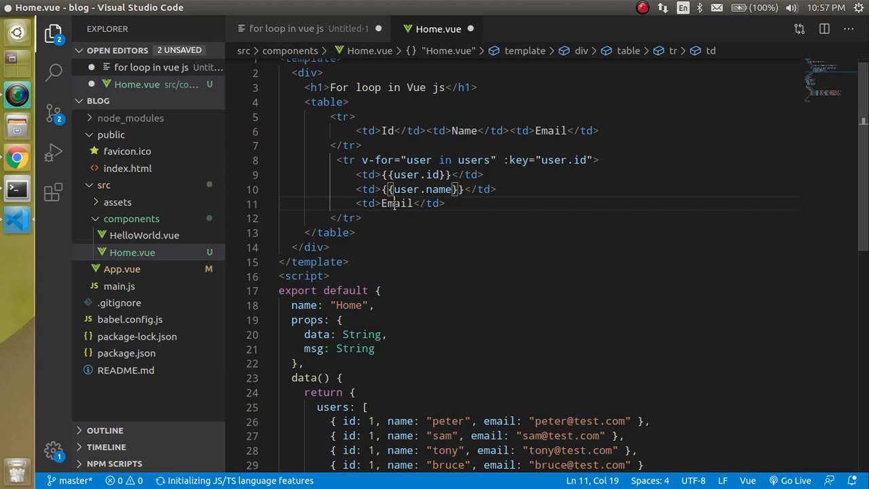
Step: Bind the cells to {{user.id}}, {{user.name}} and {{user.email}} and check the list in the browser
{"action": "type", "text": "{{}}"}
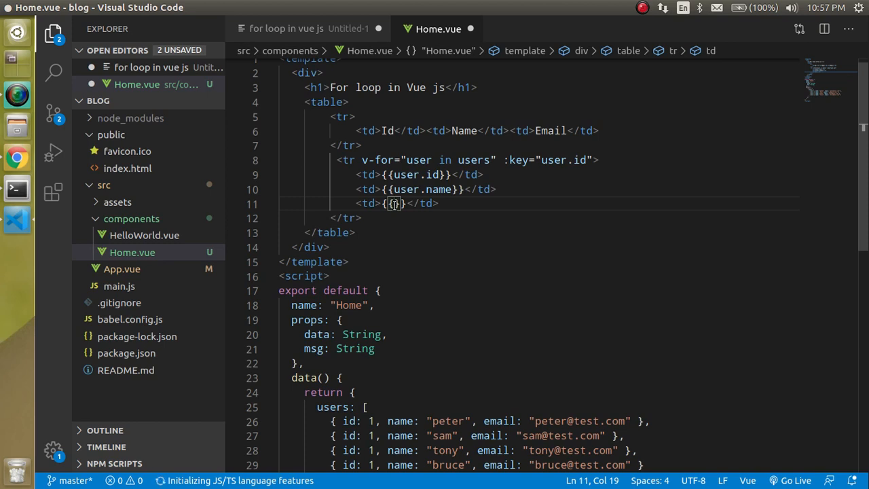
{"action": "type", "text": "user."}
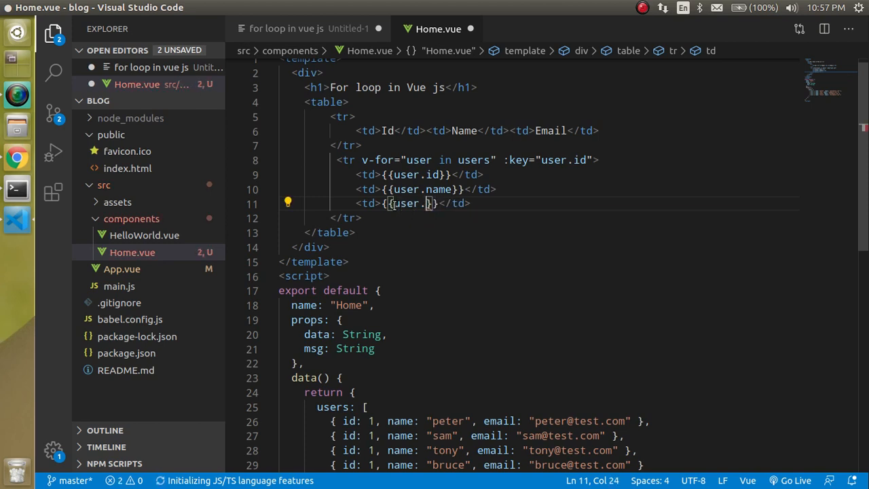
{"action": "type", "text": "email"}
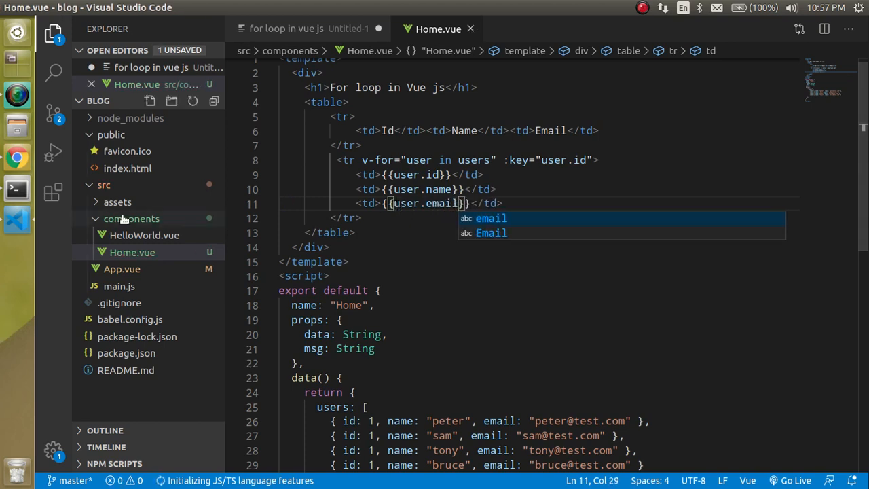
{"action": "left_click", "coordinate": [16, 157]}
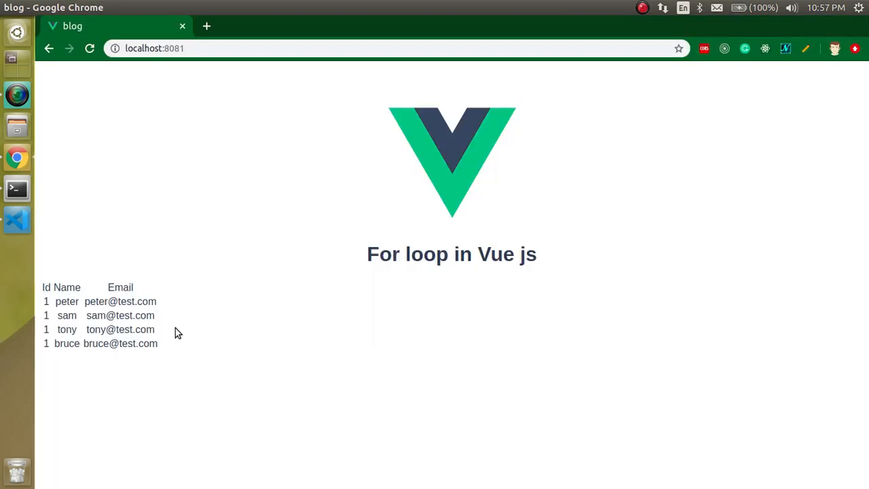
{"action": "left_click", "coordinate": [16, 219]}
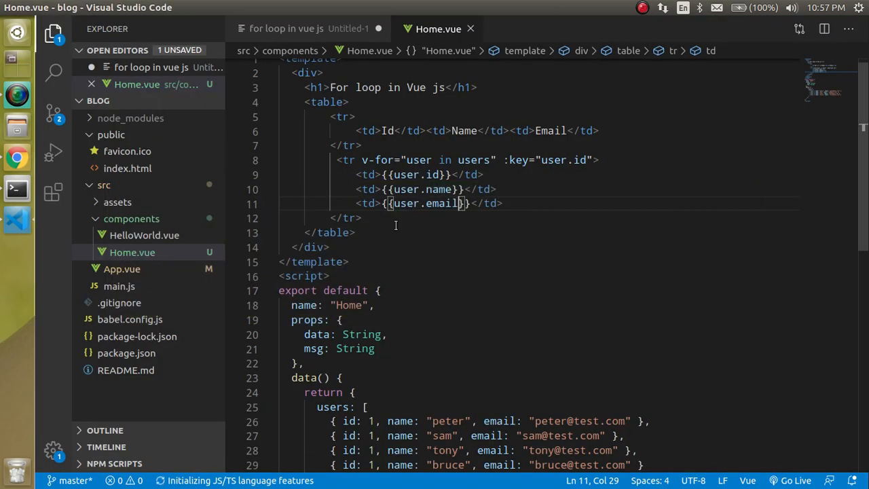
Step: Set the users' ids to 1 through 4 and confirm the numbered rows in the browser
{"action": "scroll", "scroll_direction": "down", "scroll_amount": 3}
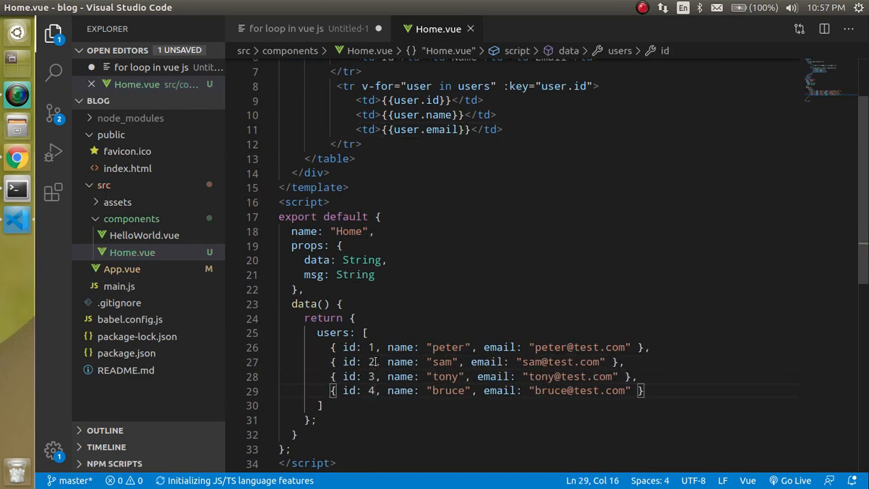
{"action": "left_click", "coordinate": [17, 158]}
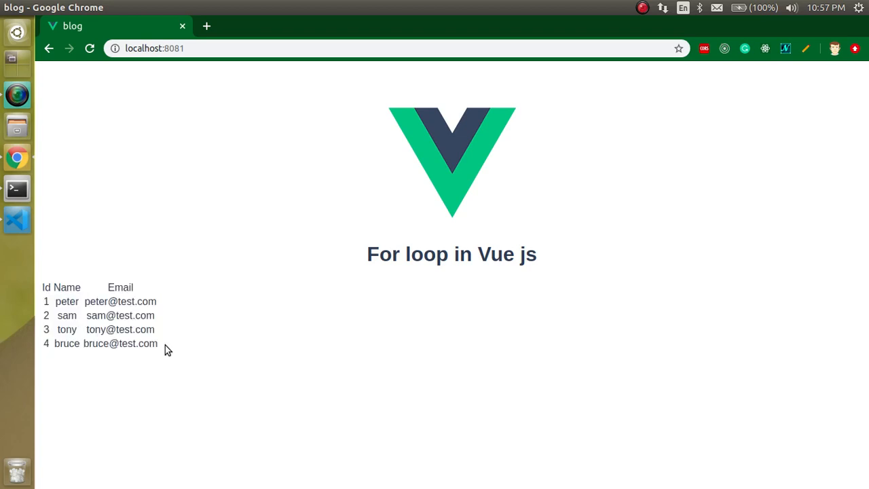
{"action": "mouse_move", "coordinate": [27, 230]}
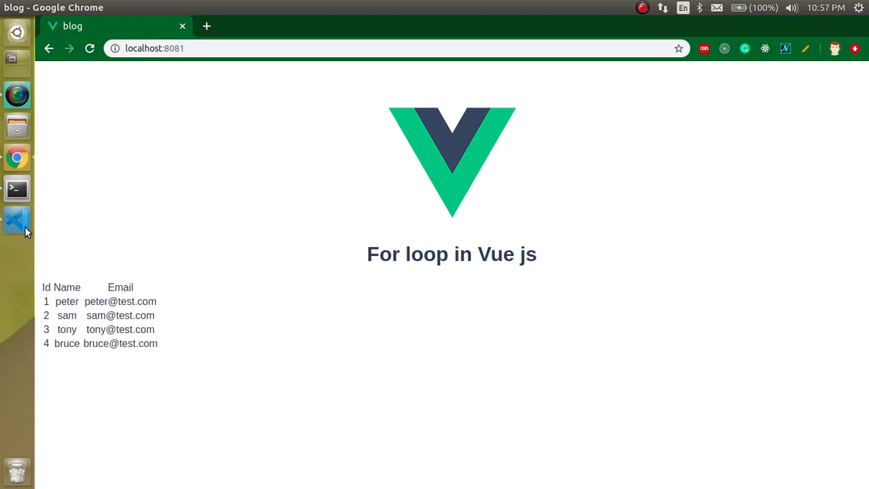
{"action": "mouse_move", "coordinate": [16, 220]}
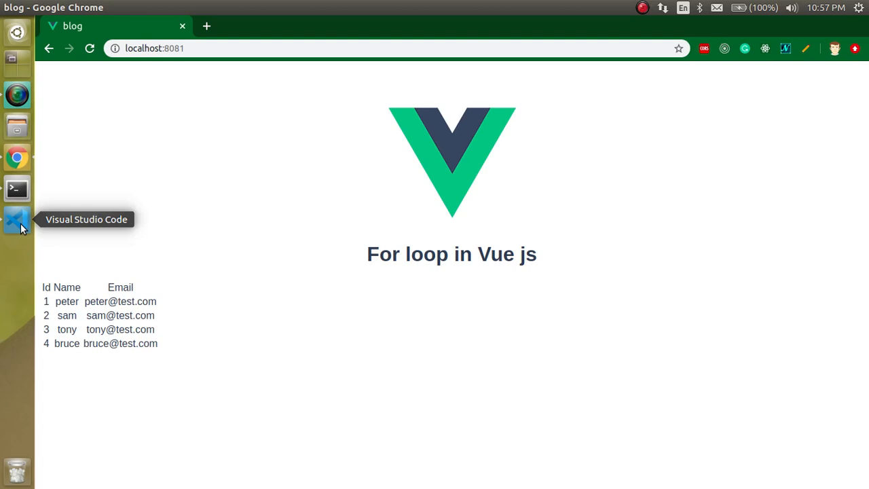
{"action": "left_click", "coordinate": [16, 219]}
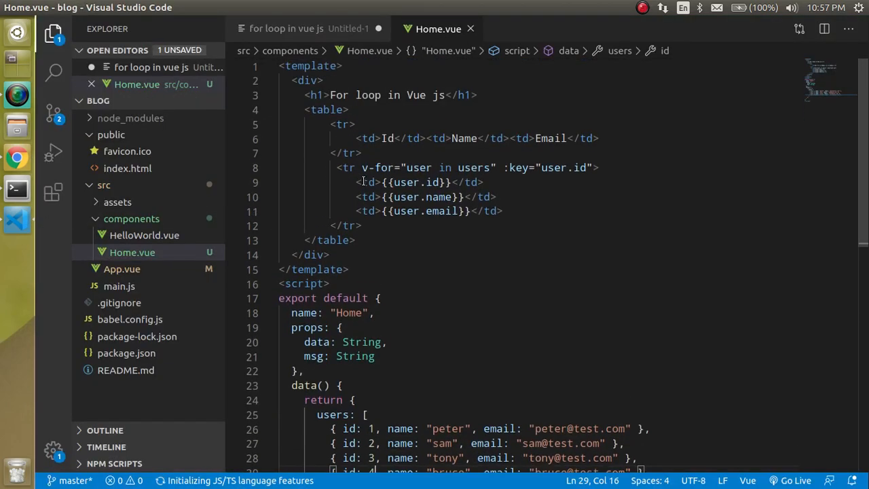
Step: Add border="2px" to the table tag and confirm the outlined cells in the browser
{"action": "left_click", "coordinate": [329, 109]}
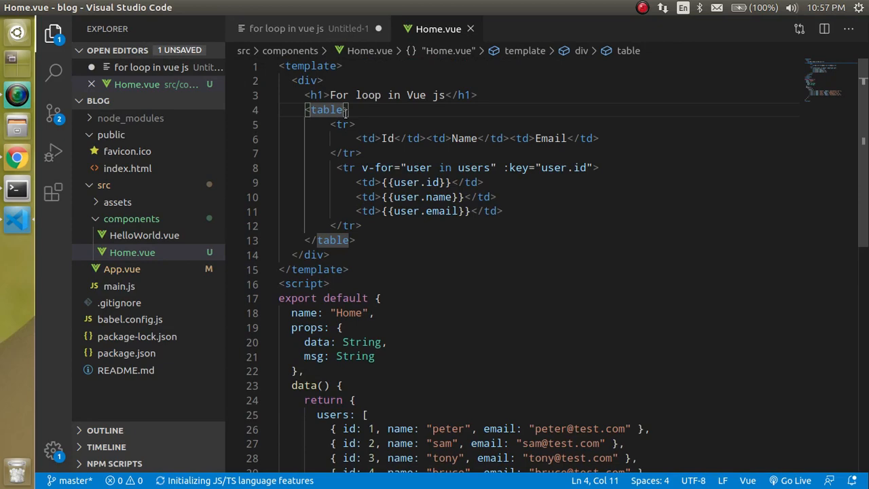
{"action": "type", "text": "border=\"\""}
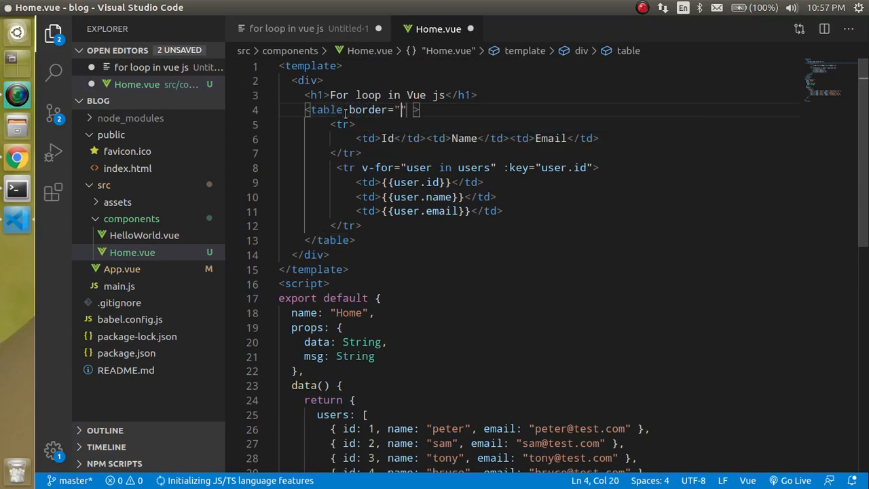
{"action": "type", "text": "2px"}
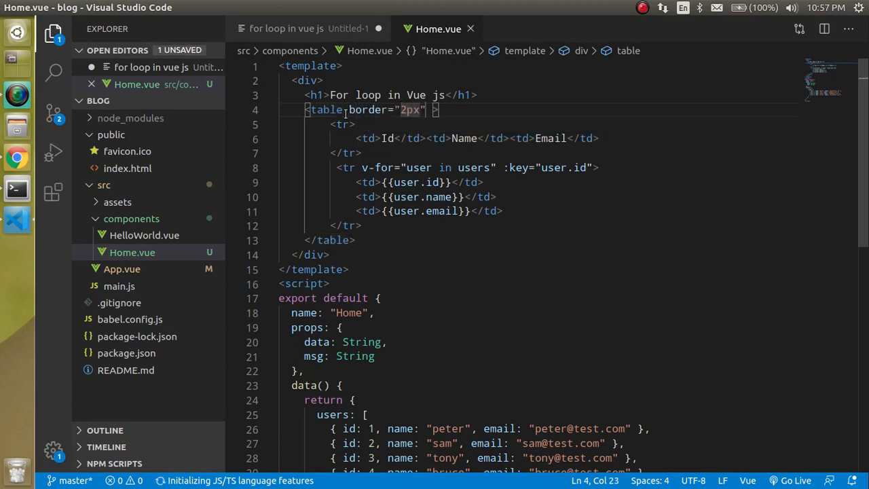
{"action": "left_click", "coordinate": [16, 157]}
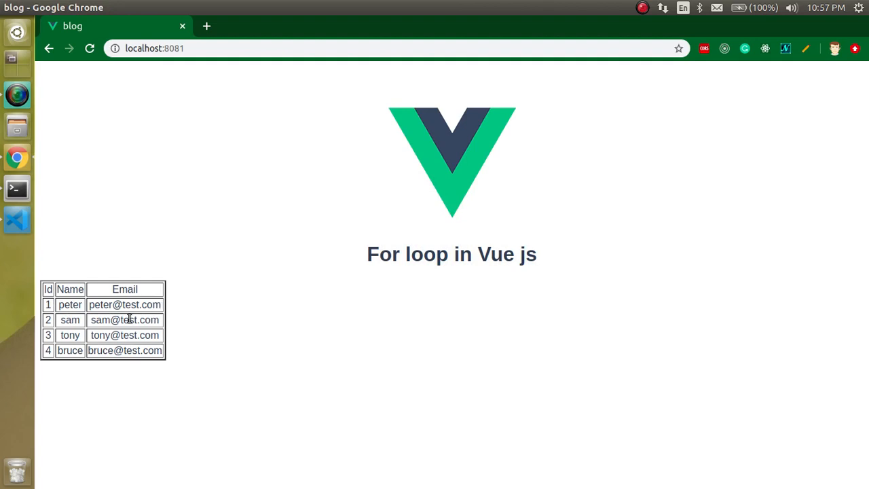
{"action": "left_click", "coordinate": [16, 220]}
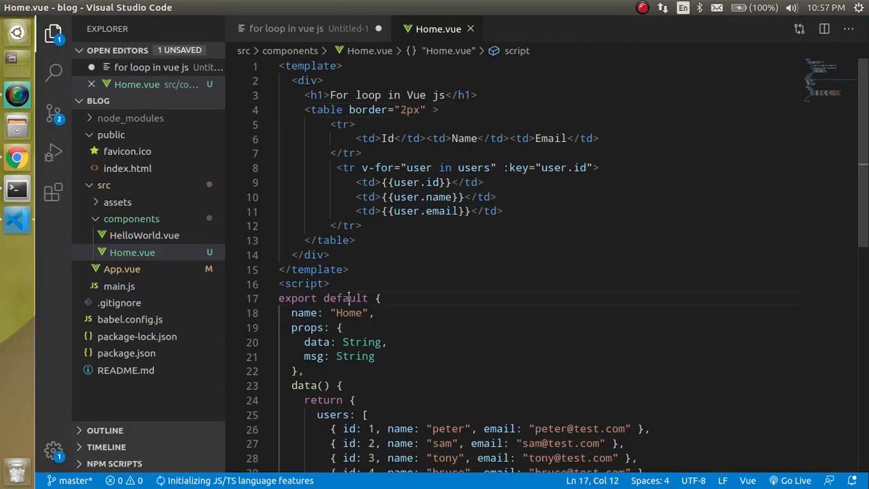
{"action": "double_click", "coordinate": [345, 299]}
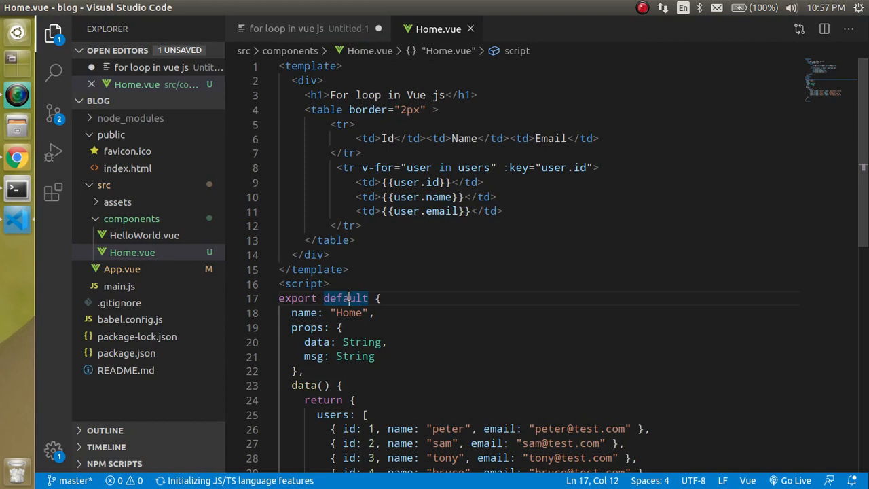